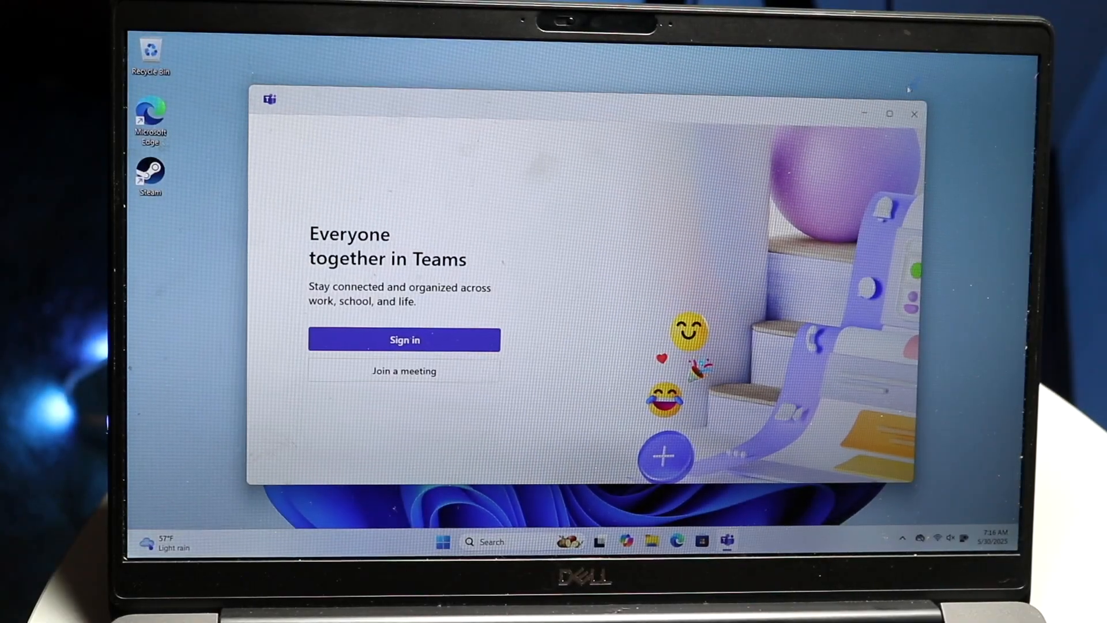
- Close the Microsoft Teams sign-in window so the desktop and search panel show
click(913, 113)
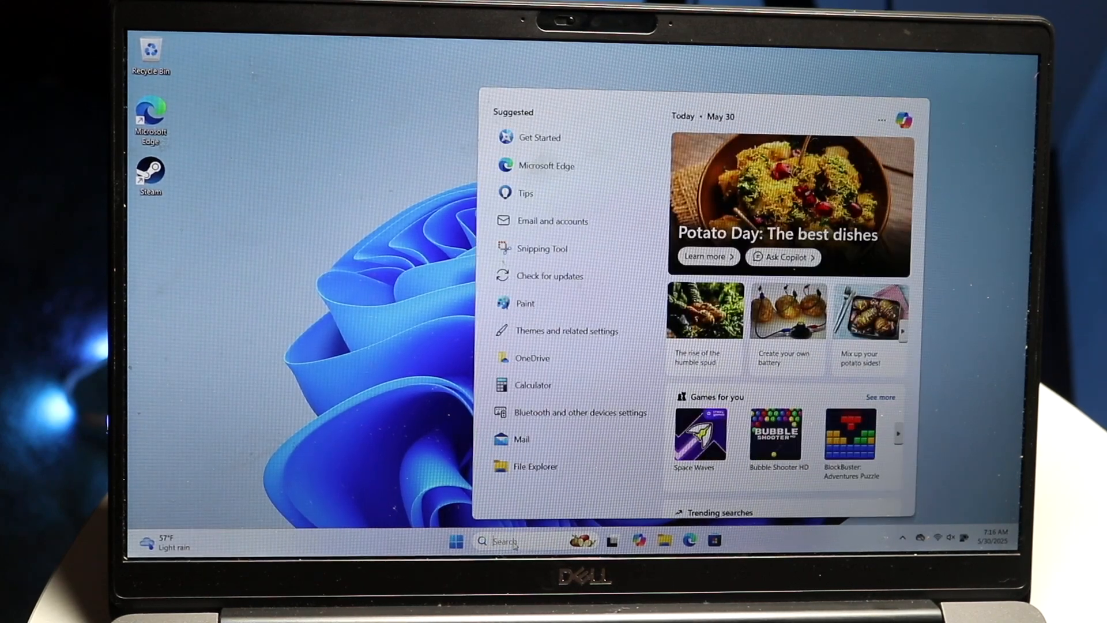
- Search Windows for 'sn' and launch Snipping Tool to begin a capture
text(sn)
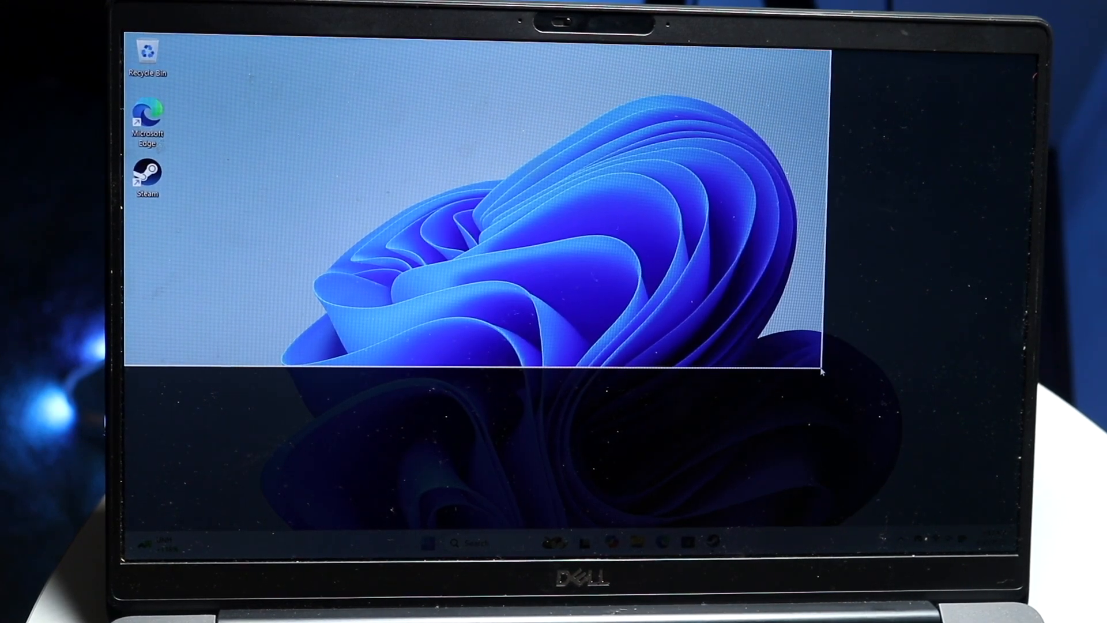
- Take a rectangular snip of the desktop wallpaper and load it in the editor
click(737, 541)
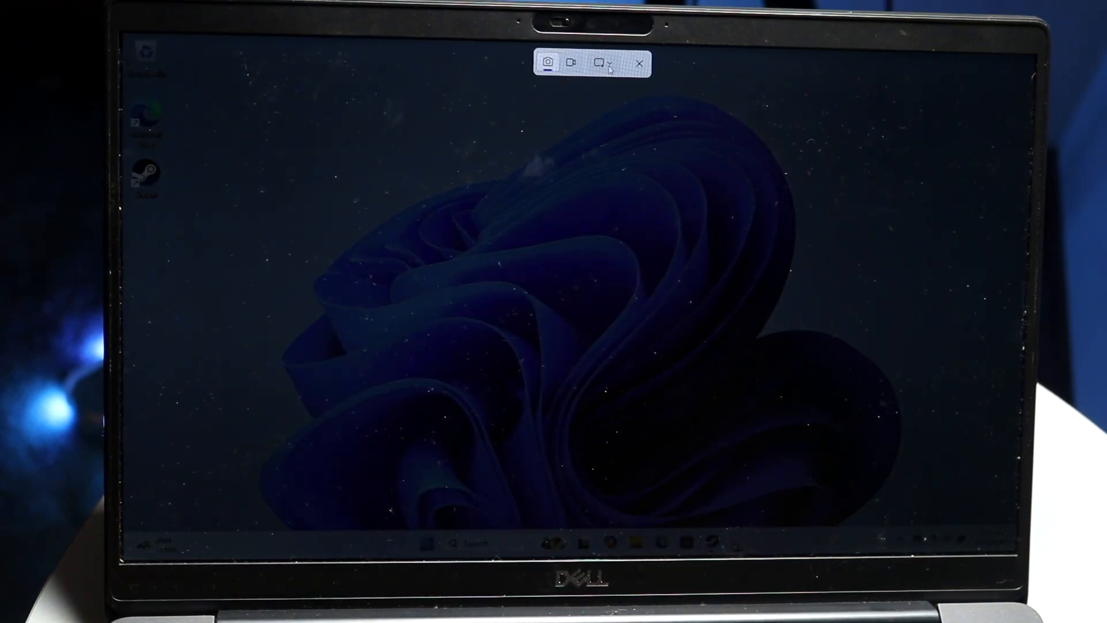
click(598, 63)
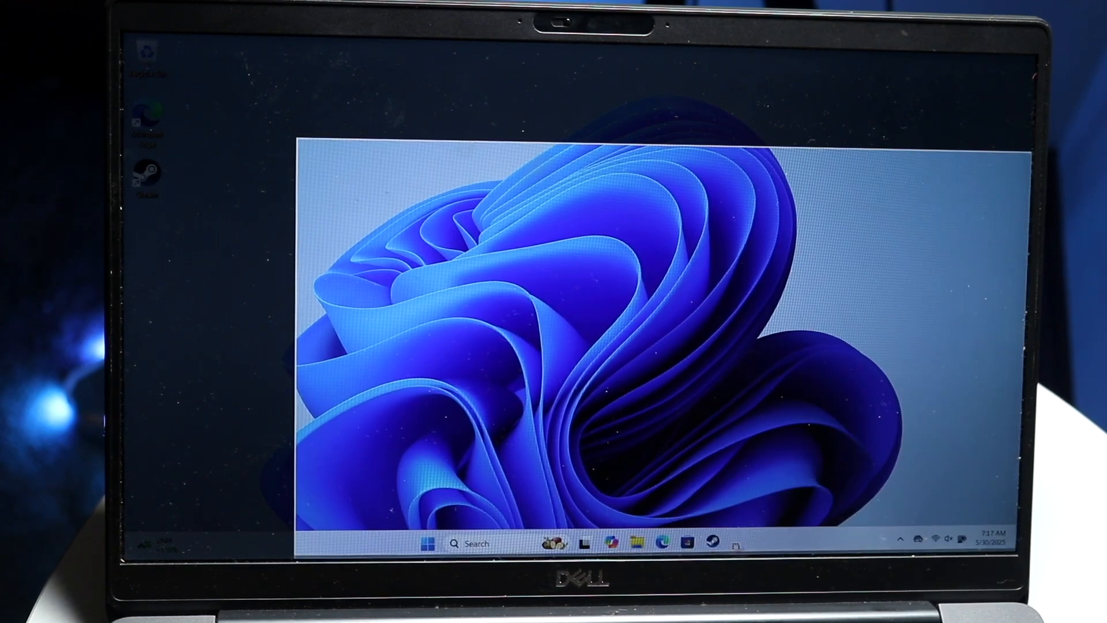
click(738, 542)
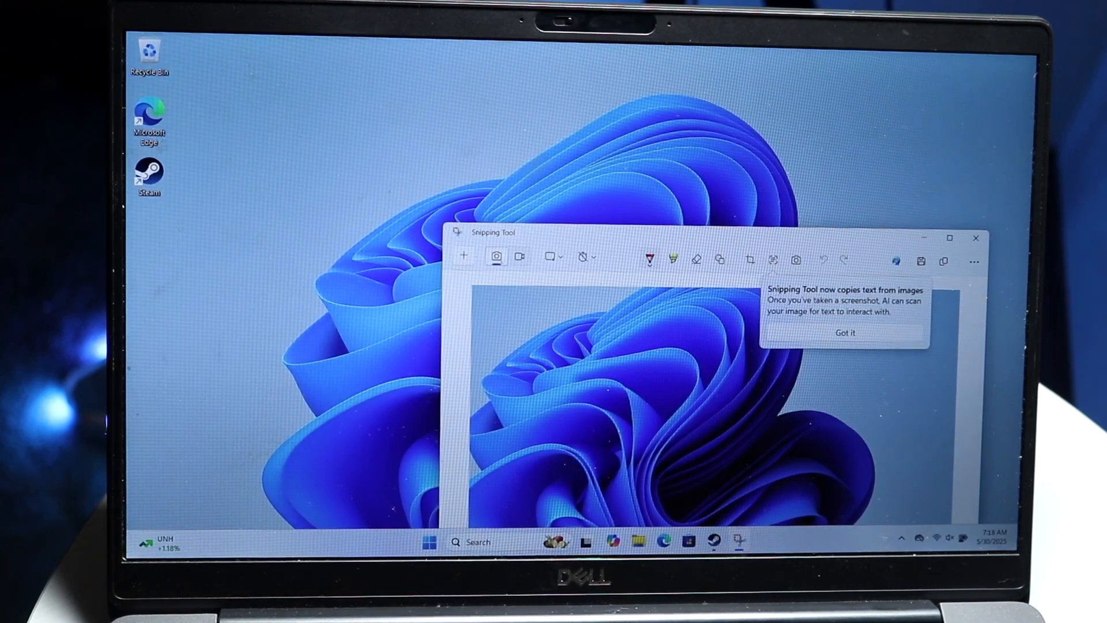
- Dismiss the copy-text tip and minimize the Snipping Tool editor to the taskbar
click(844, 332)
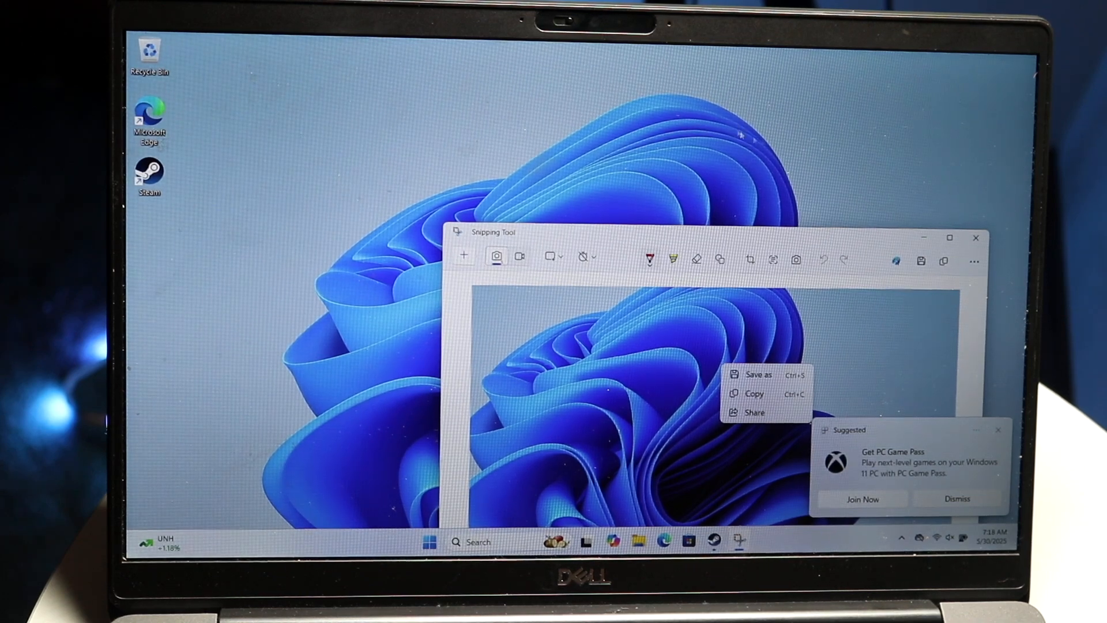
click(975, 237)
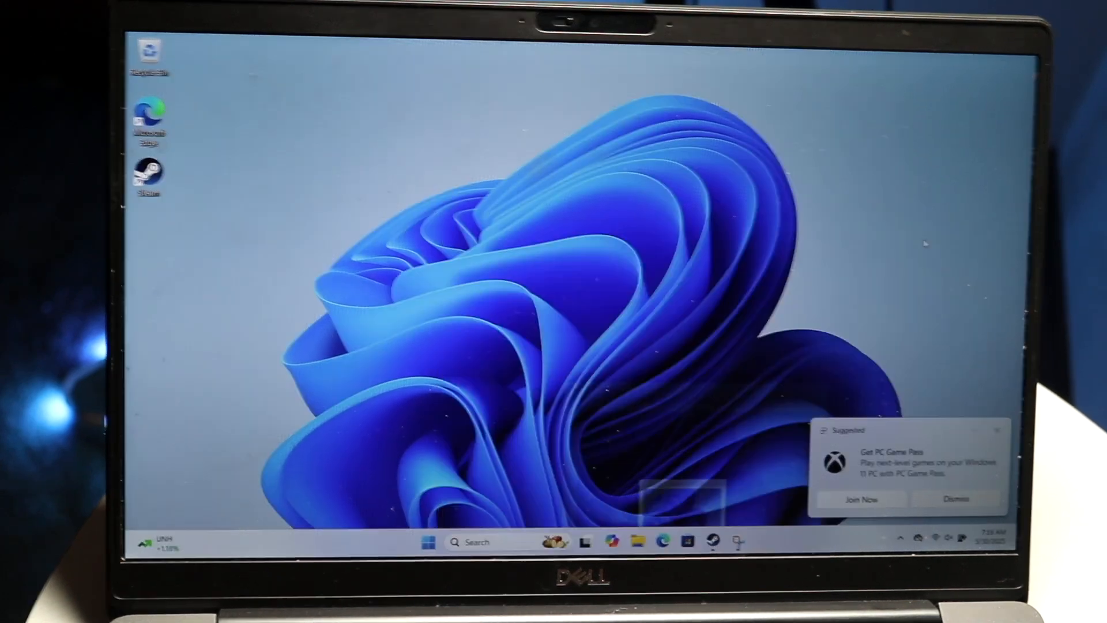